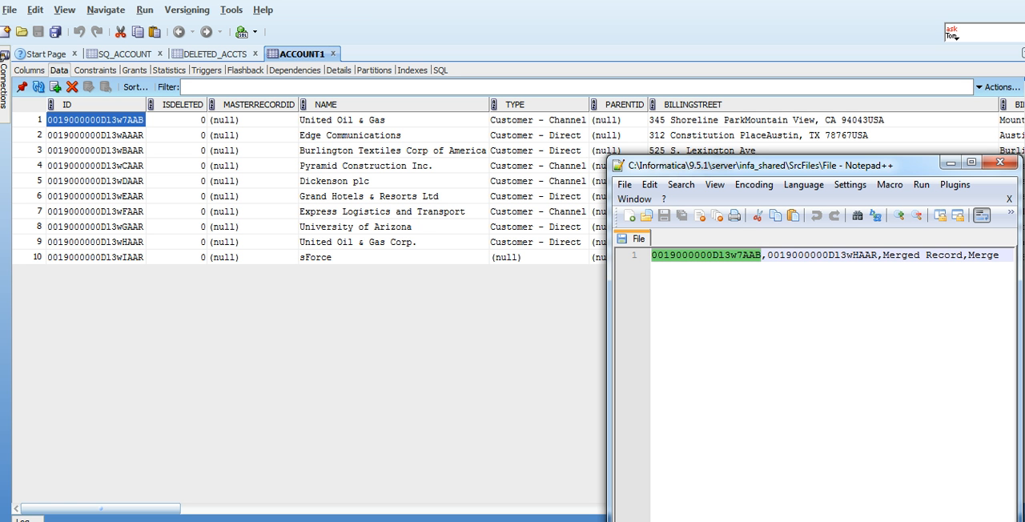
Bring up the Merge mapping and reveal Salesforce_Merge's MergedID and MergedSlaveID1 links into the target
click(94, 242)
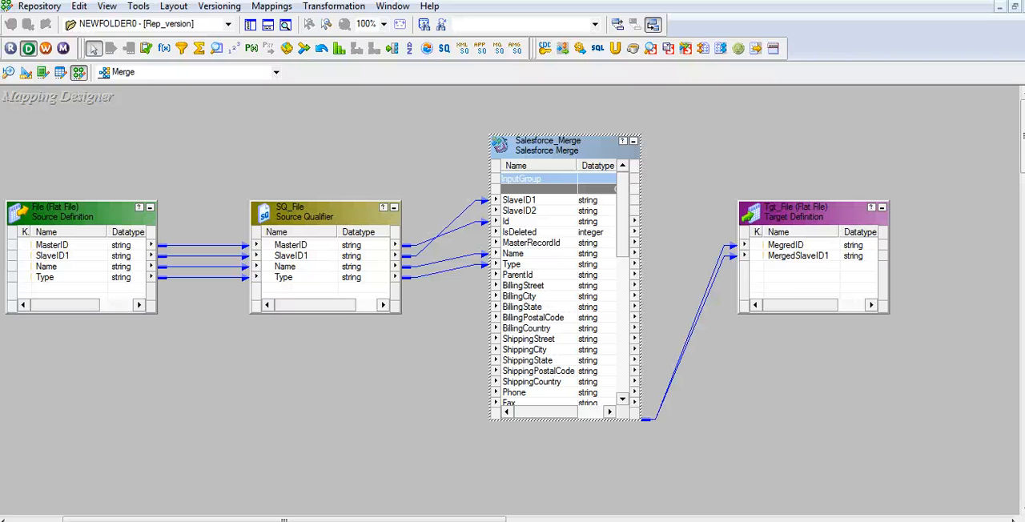
scroll(down, 3)
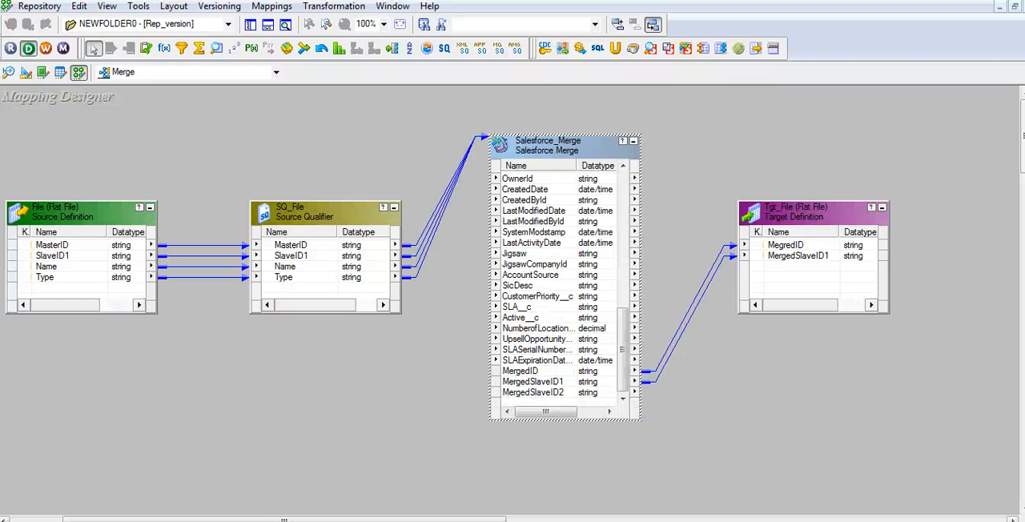